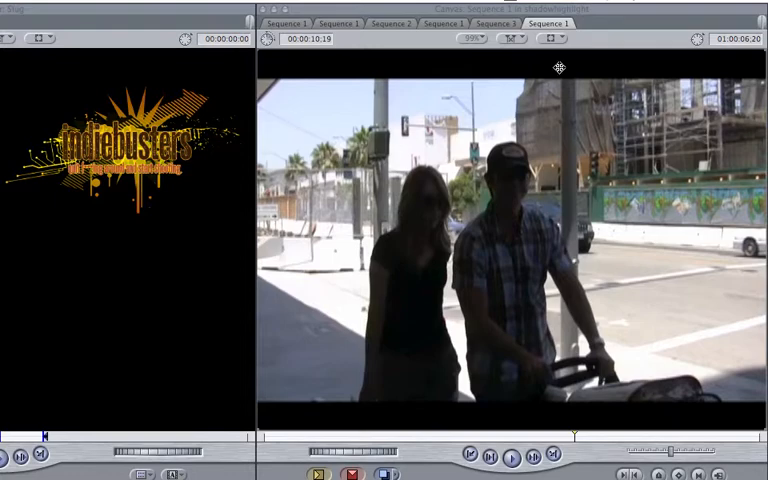
mouse_move(317, 111)
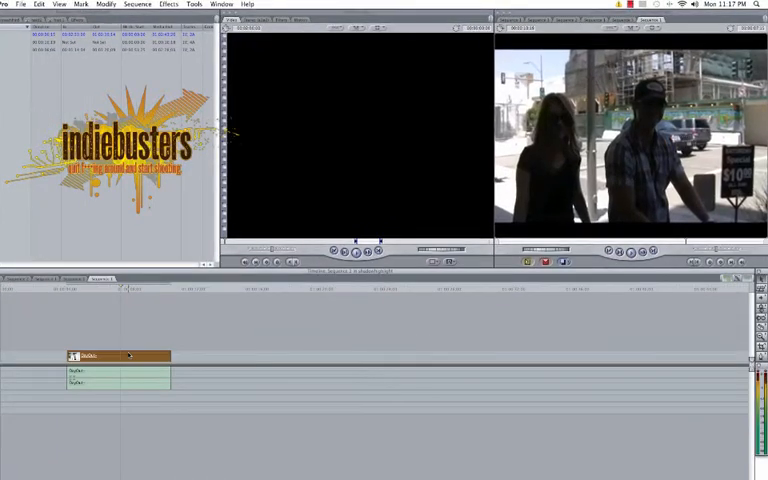
Step: Apply Lyric Shadow-Highlight from the Effects menu to the street clip, with Shadow Lift at 100
left_click(169, 4)
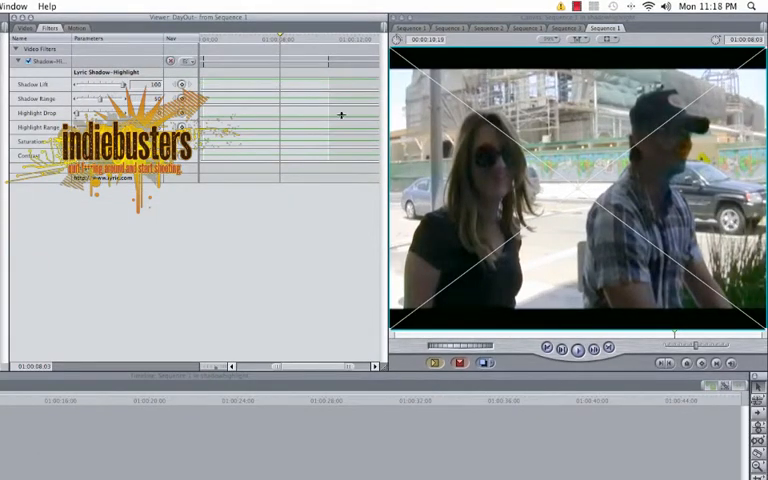
mouse_move(483, 215)
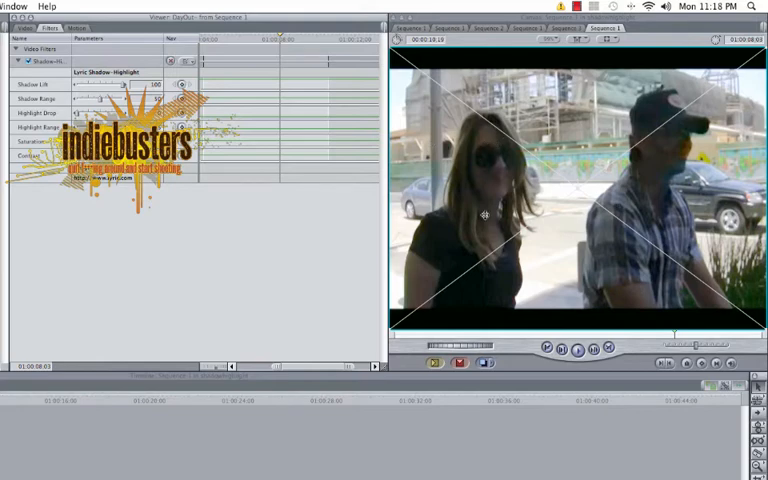
mouse_move(535, 218)
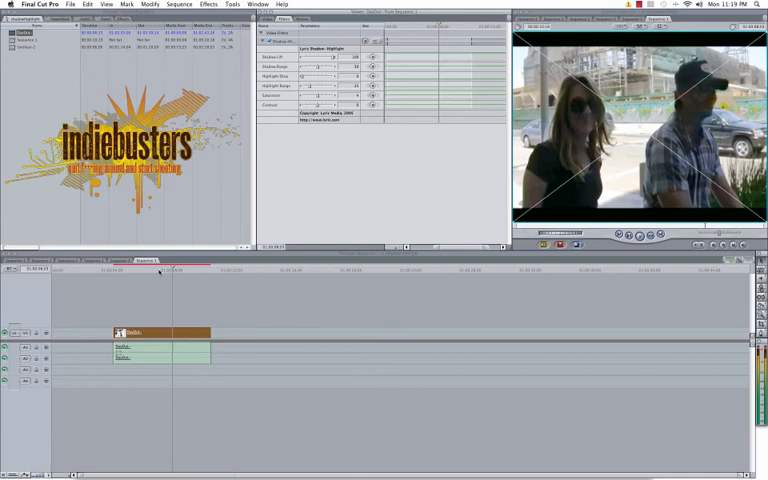
mouse_move(152, 272)
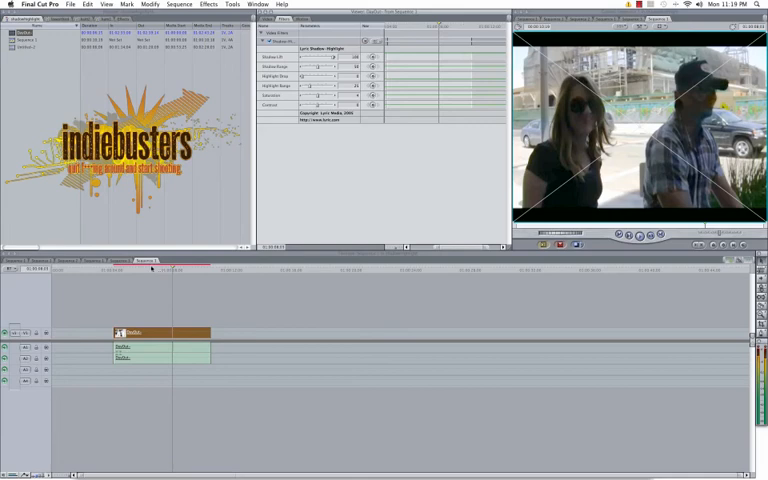